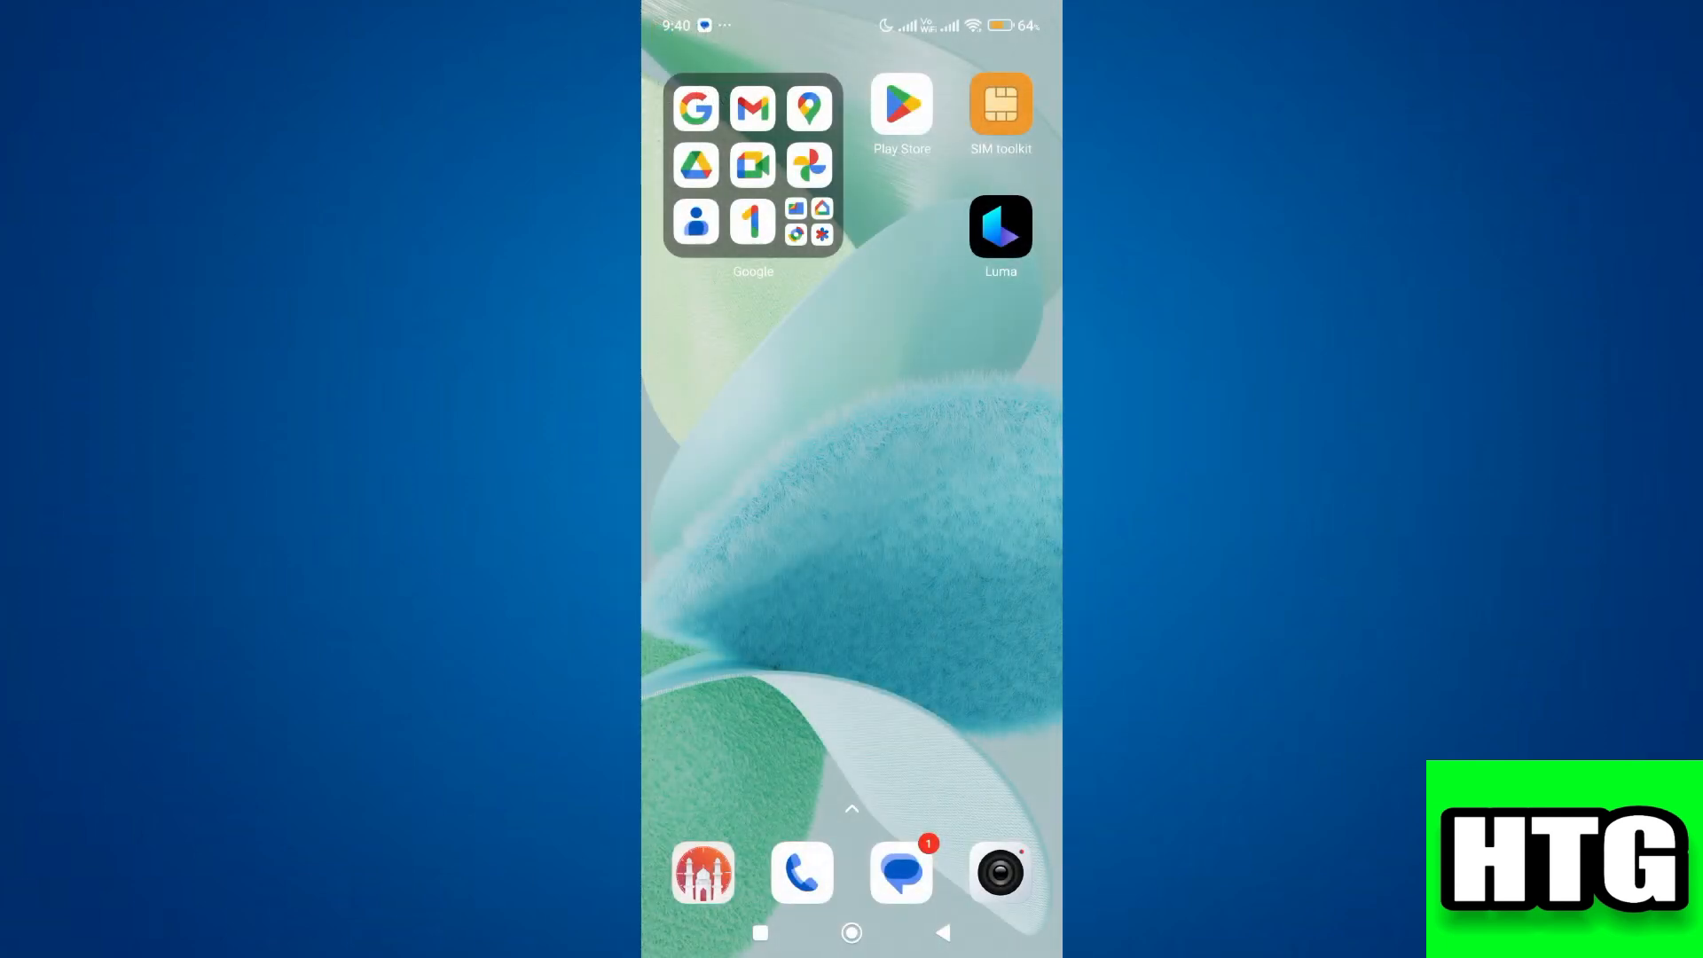
Step: Launch Luma AI, open Settings, and expand the Delete Account section
{"action": "left_click", "coordinate": [1000, 227]}
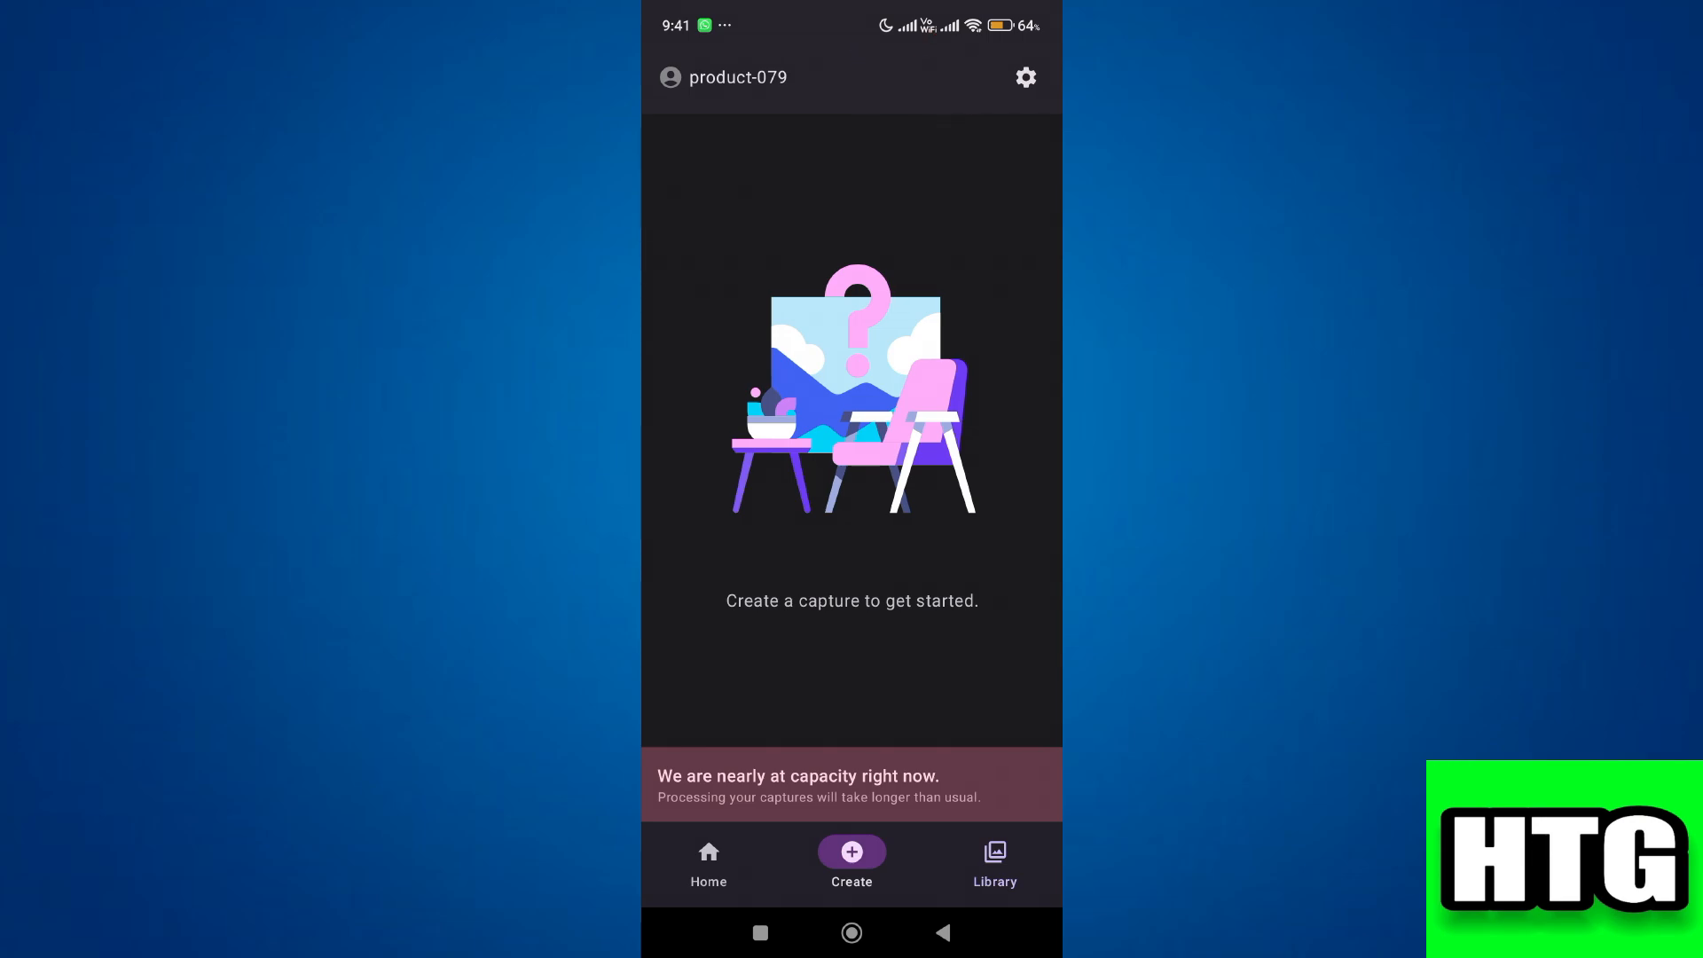
{"action": "left_click", "coordinate": [1021, 77]}
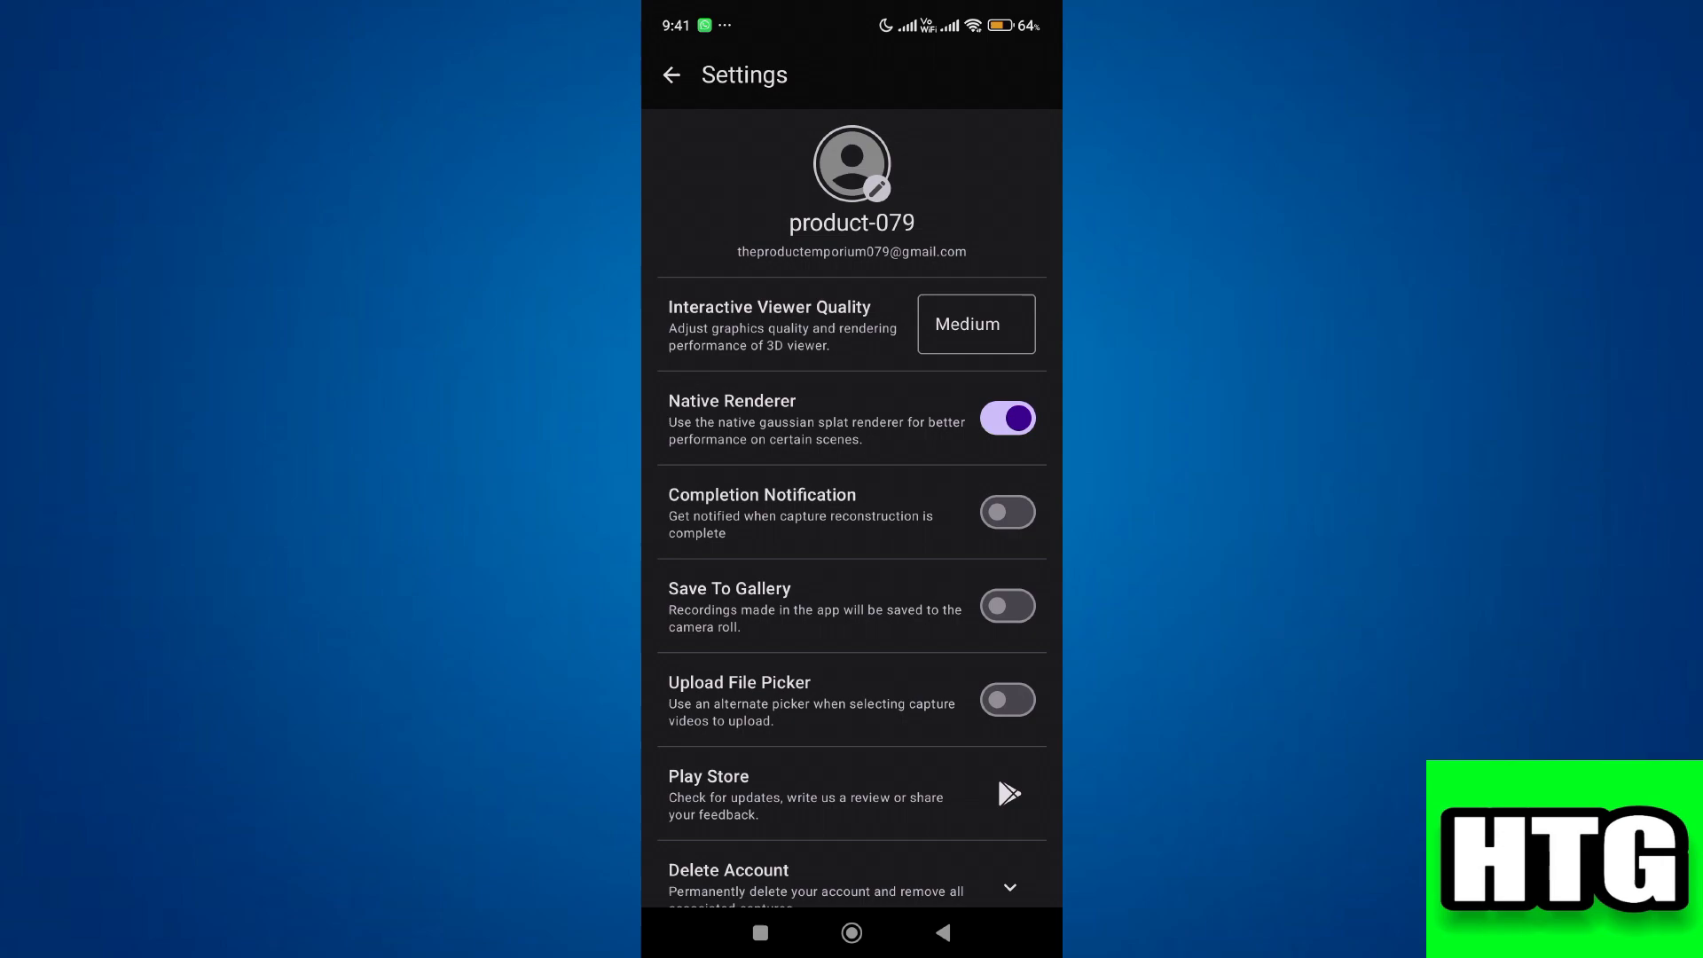
{"action": "scroll", "scroll_direction": "down", "scroll_amount": 3}
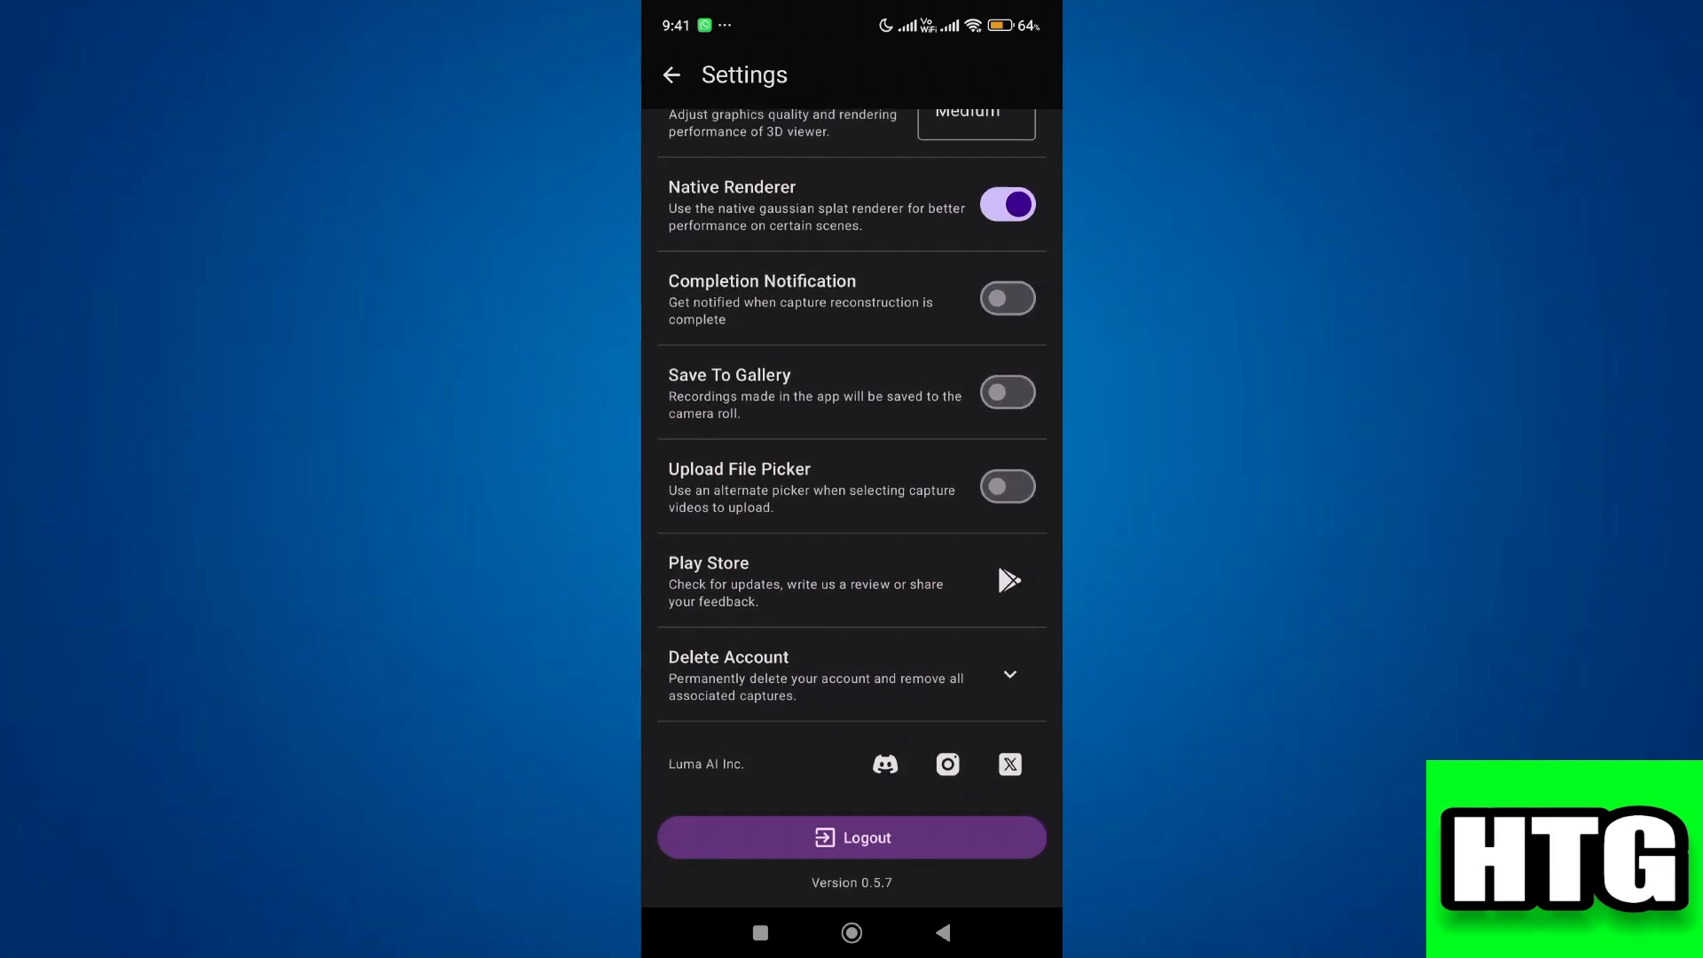
{"action": "left_click", "coordinate": [1006, 673]}
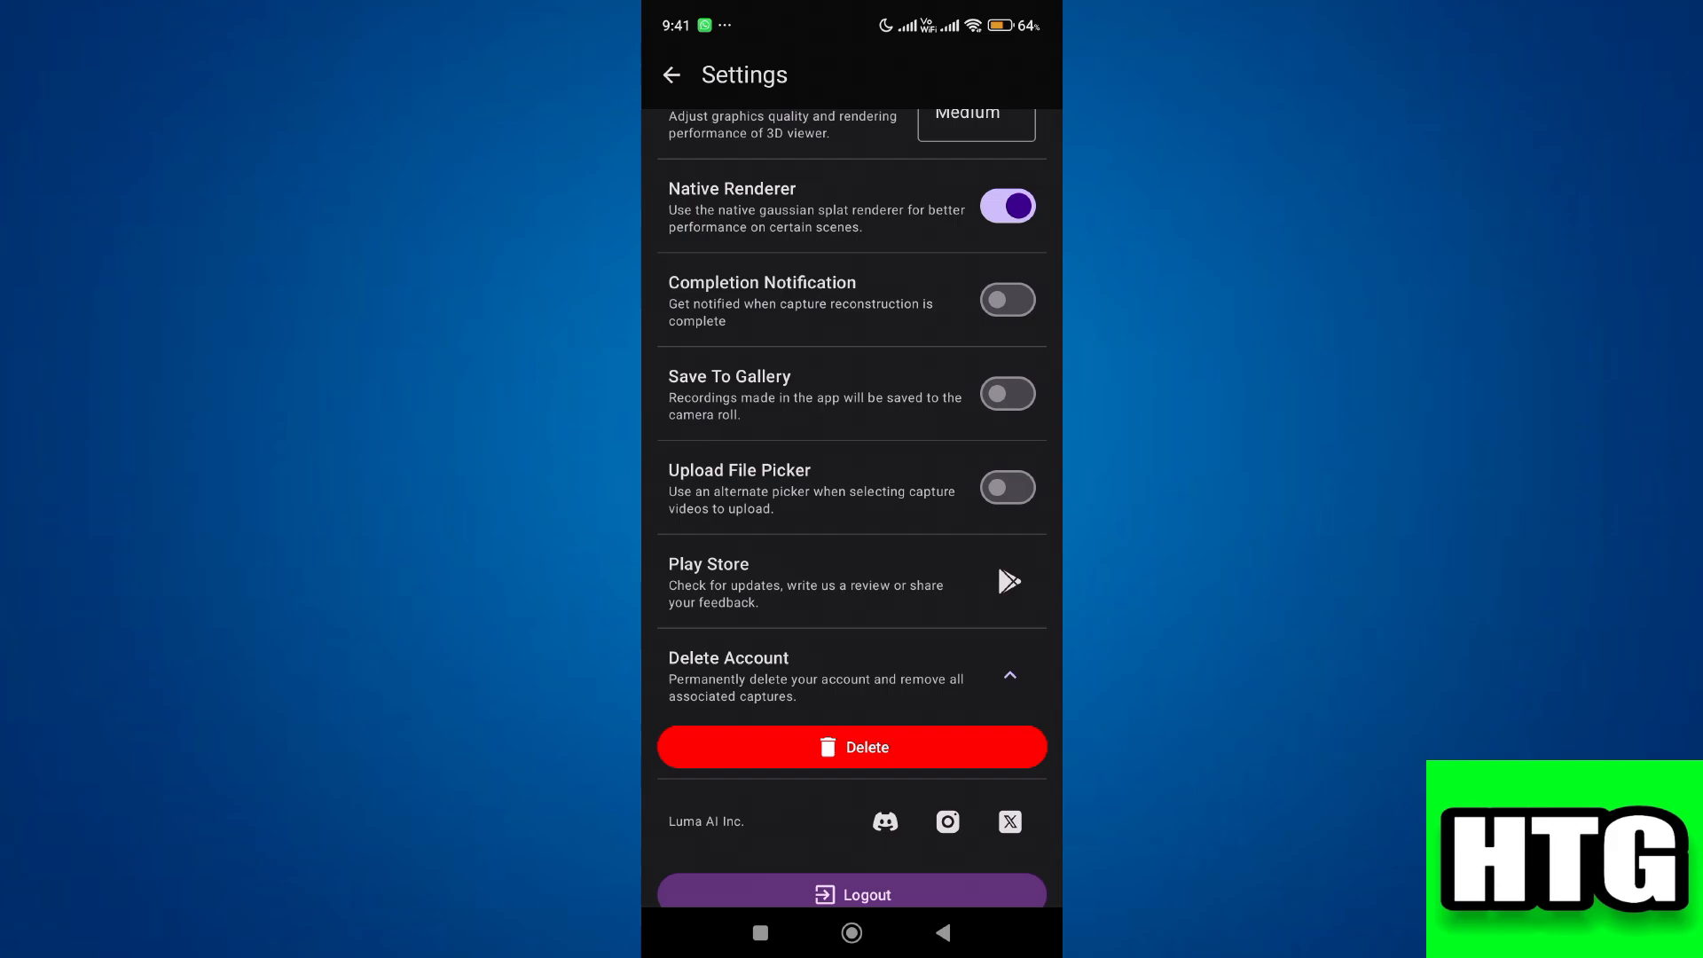
Step: Start account deletion to bring up the irreversible-deletion warning
{"action": "left_click", "coordinate": [852, 747]}
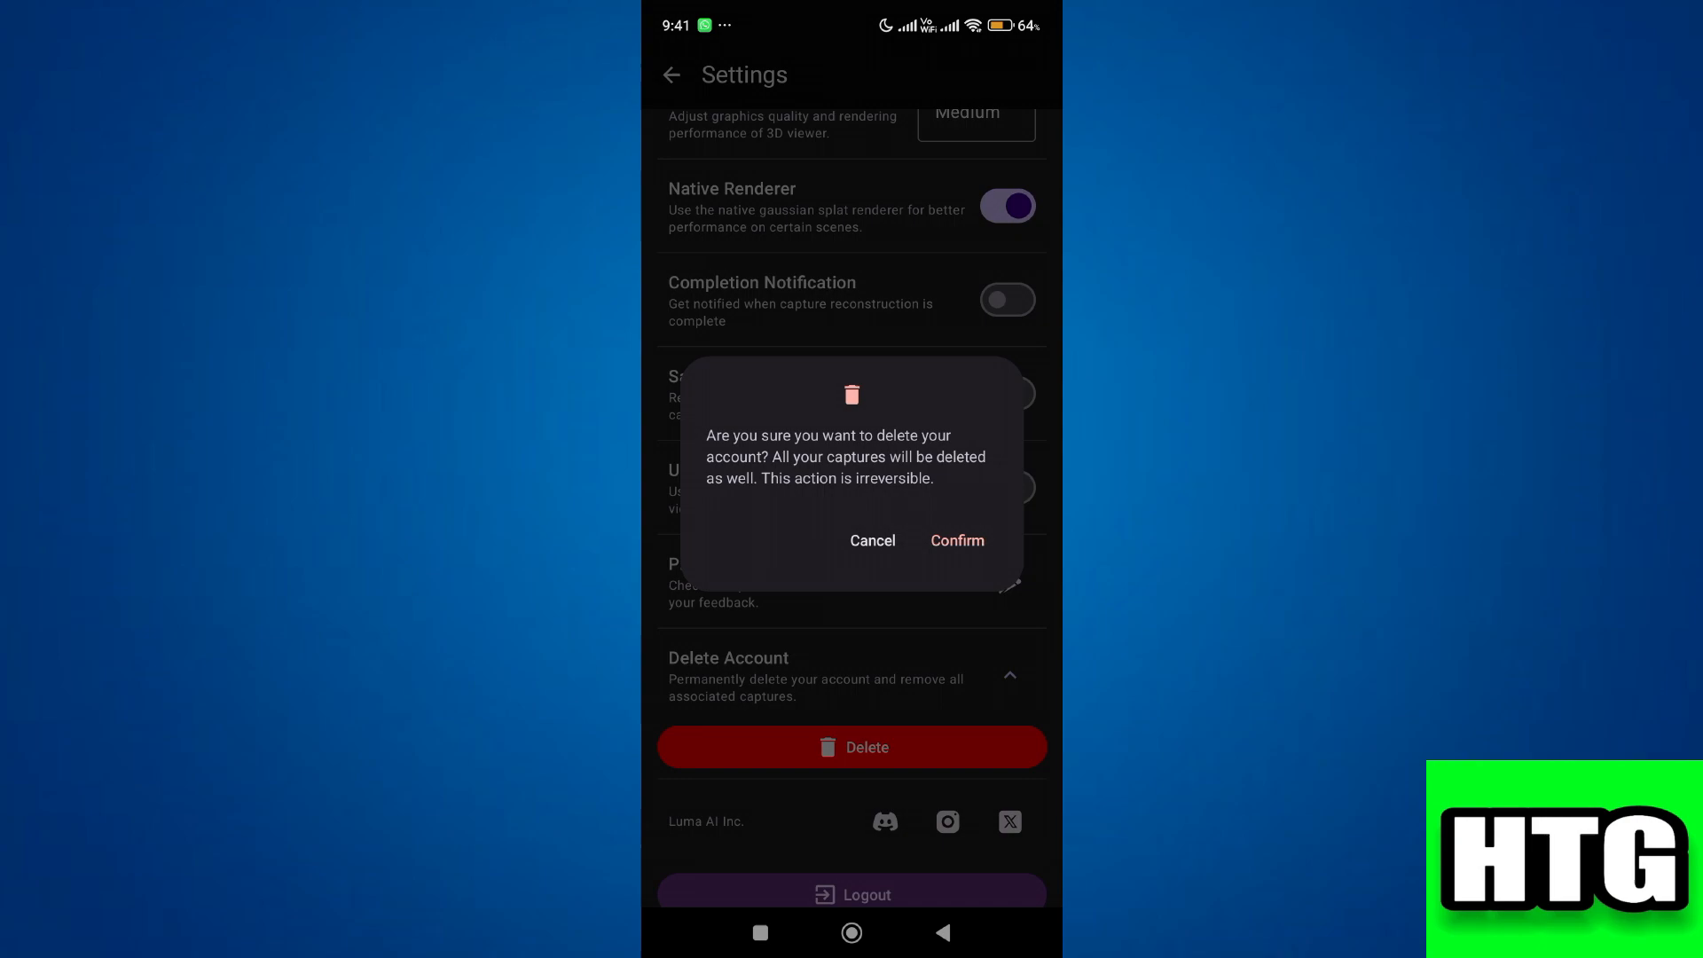
Step: Answer the deletion warning so the Settings page shows again
{"action": "left_click", "coordinate": [872, 540]}
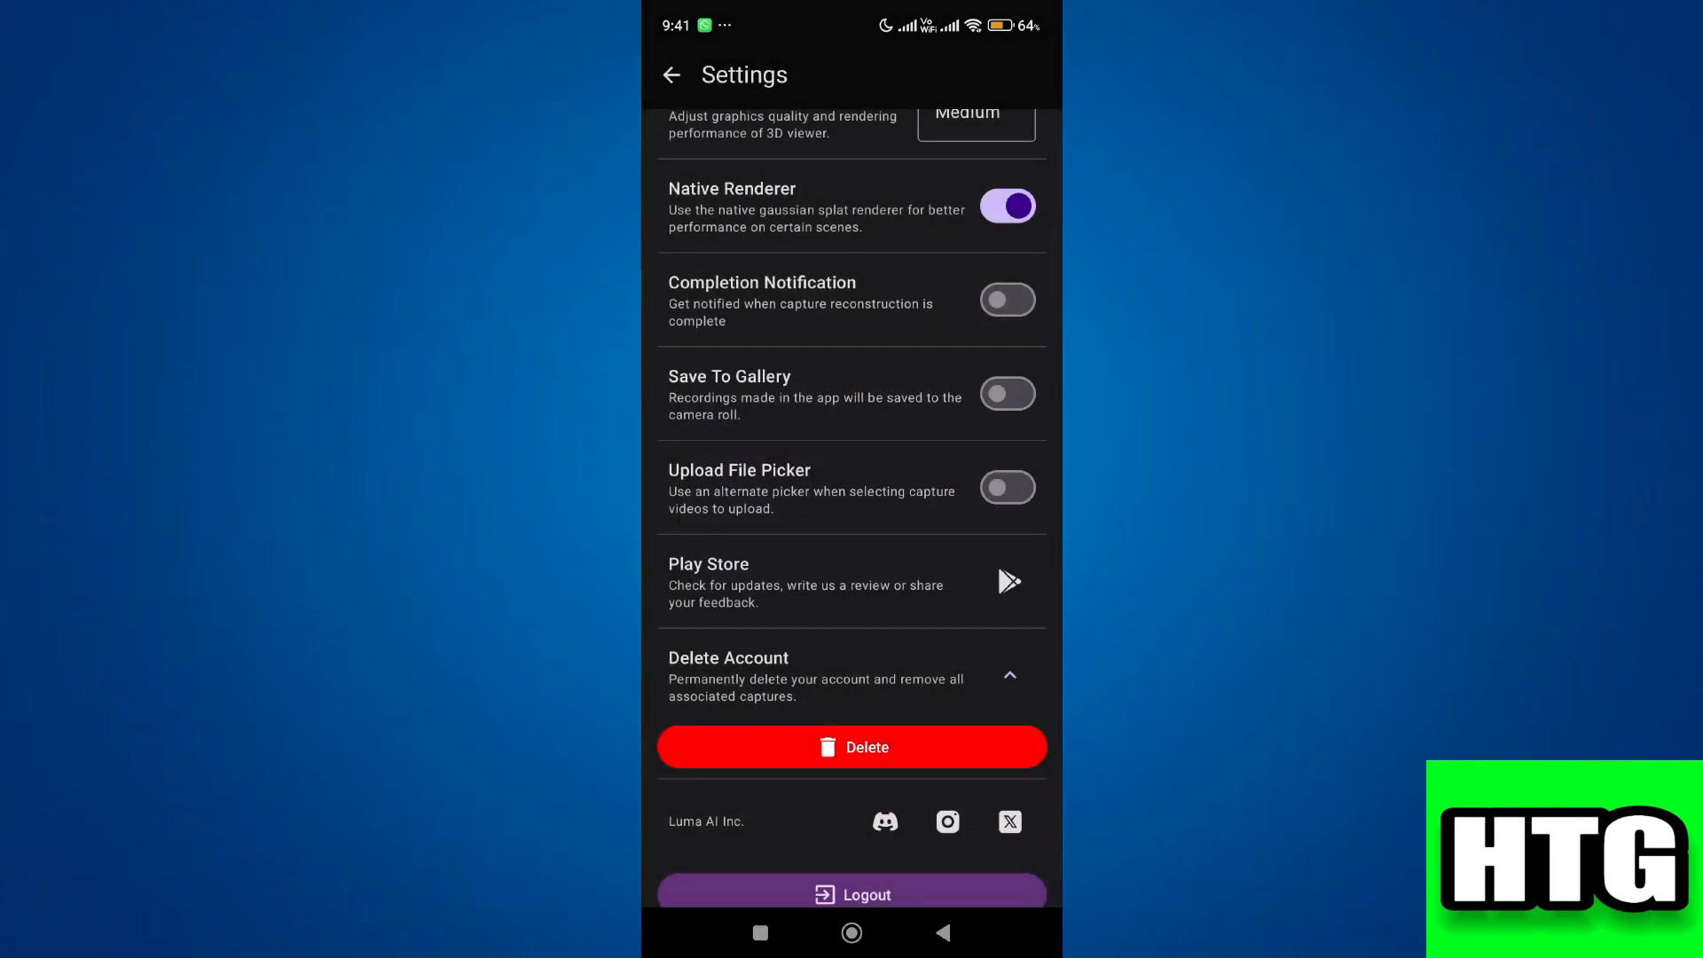